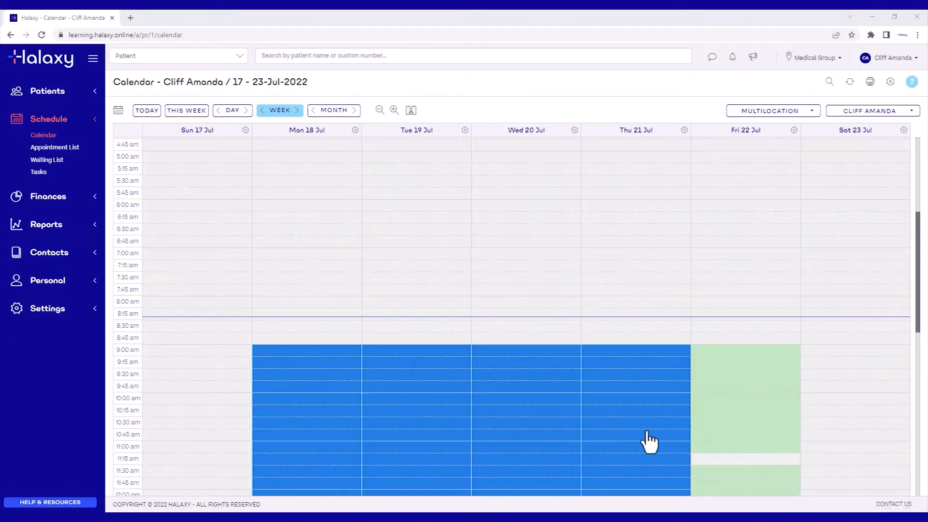
- Go to the Appointment reports list from the Reports section of the sidebar
left_click(56, 223)
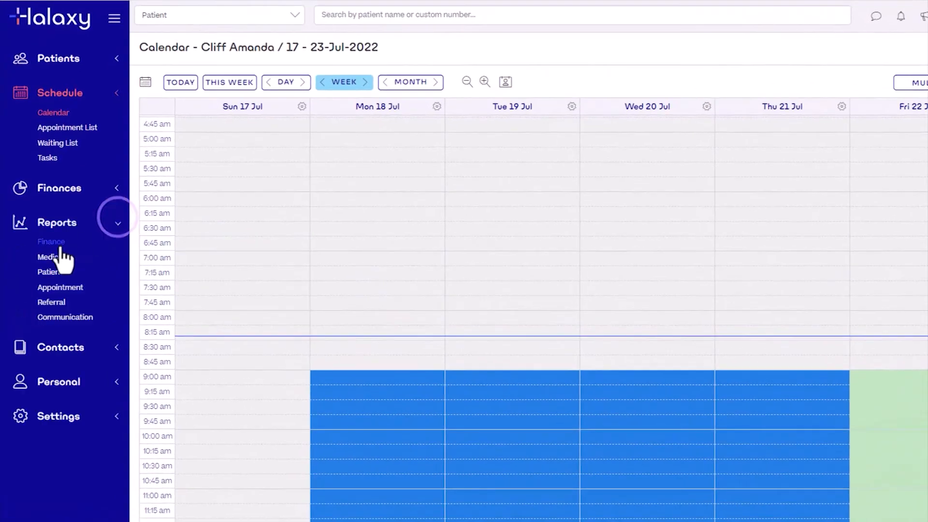
left_click(60, 287)
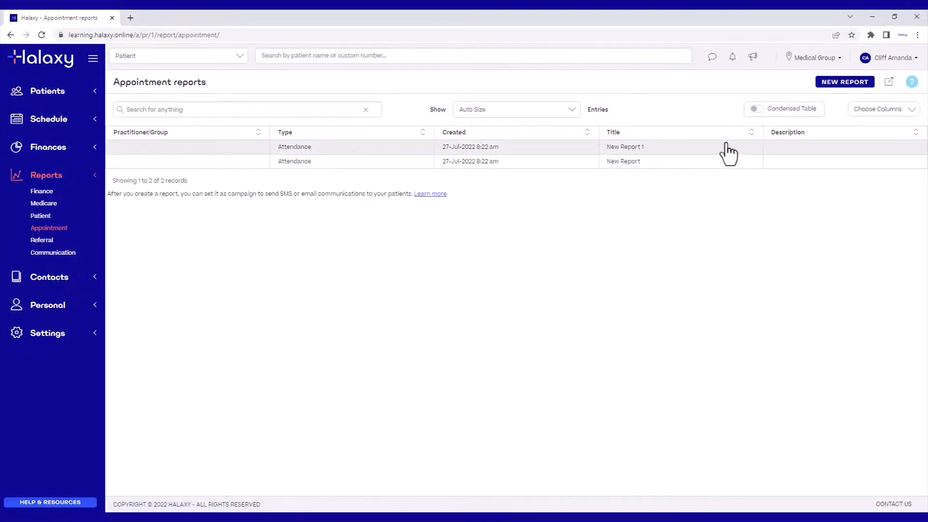
- Run a new attendance report: 7 days before next booked appointment, 1 appointment, location Halaxy Clinic Smallville
left_click(845, 81)
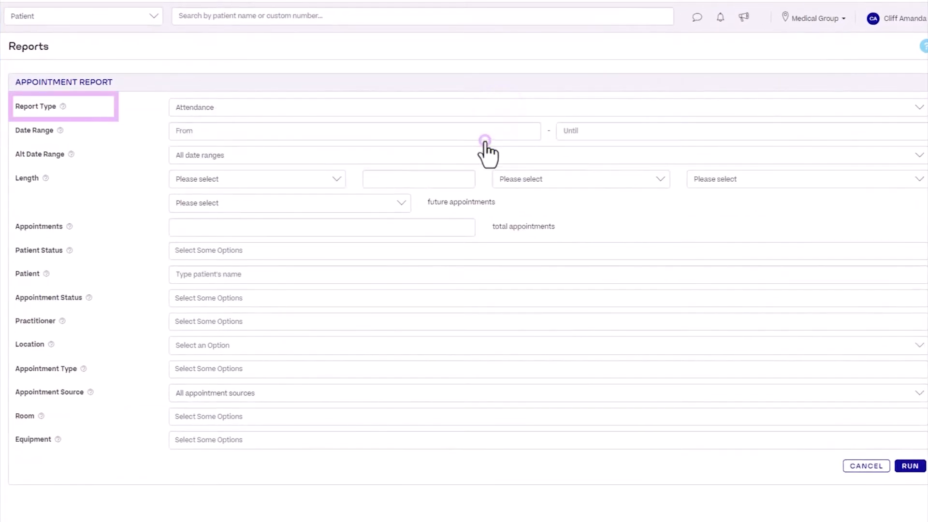
mouse_move(487, 148)
type("7")
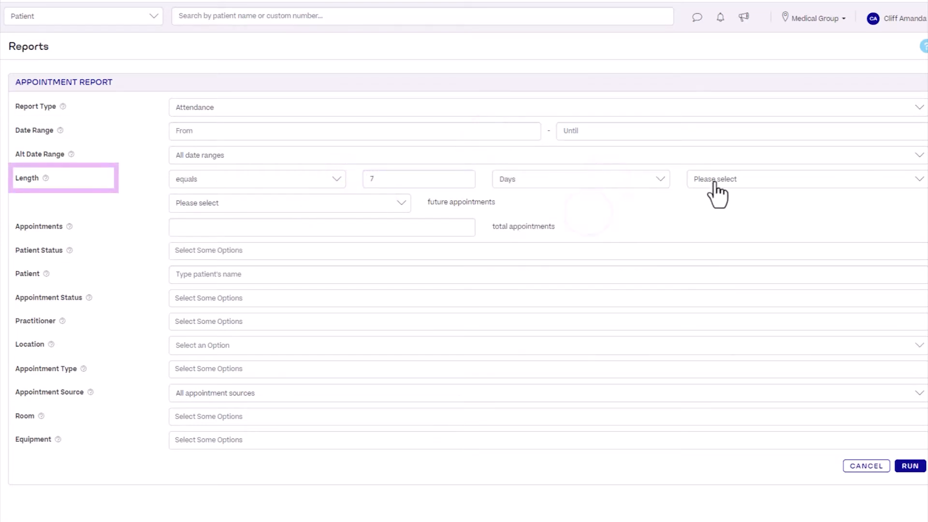
left_click(805, 178)
type("1")
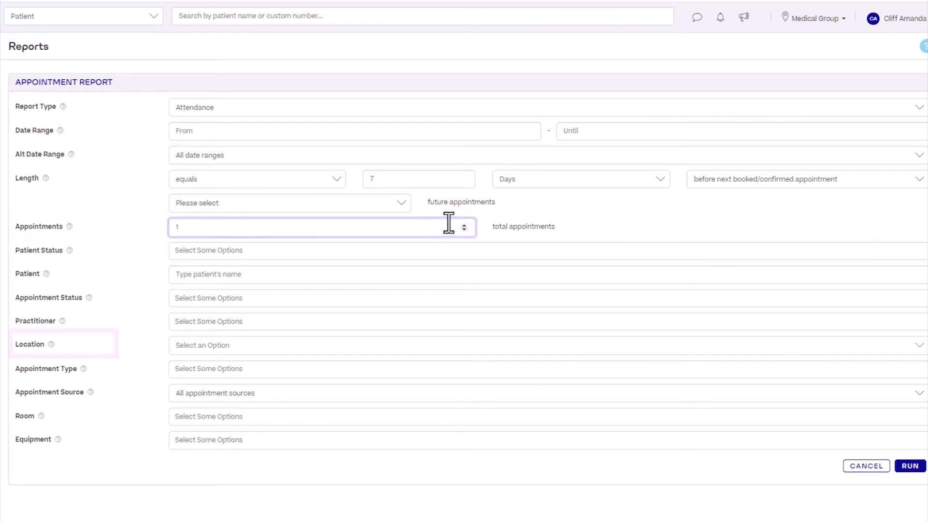
left_click(532, 345)
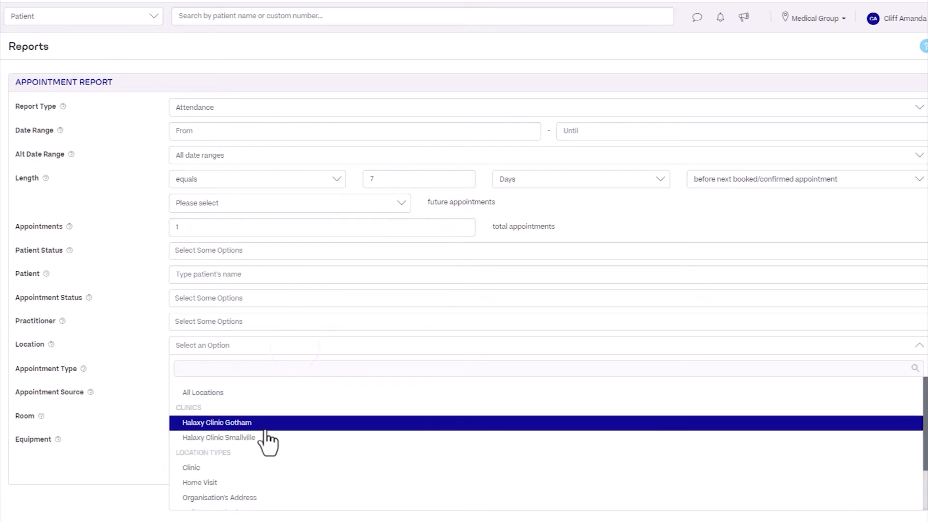
left_click(219, 437)
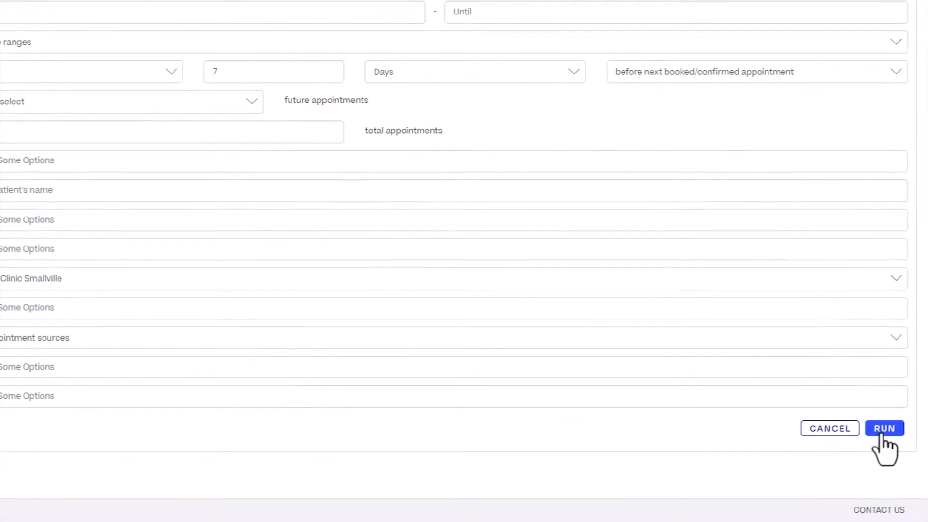
left_click(885, 428)
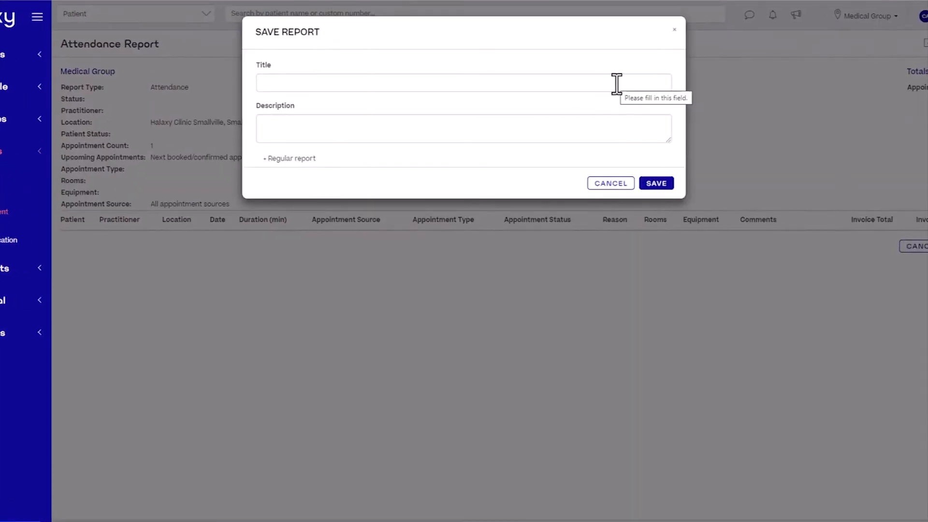
- Save the report as 'New Patients - Smallville' described 'All new patients at Smallville clinic'
type("New Patients - Smallville")
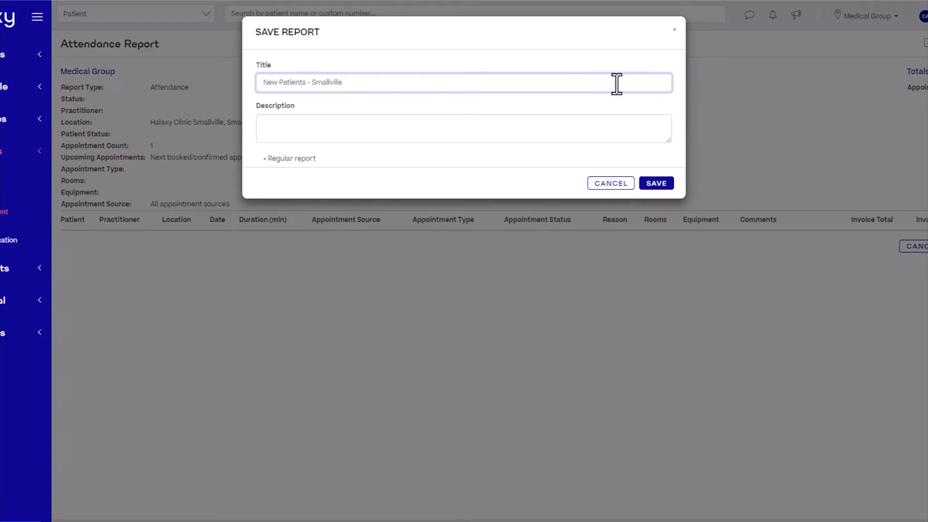
type("All new pati")
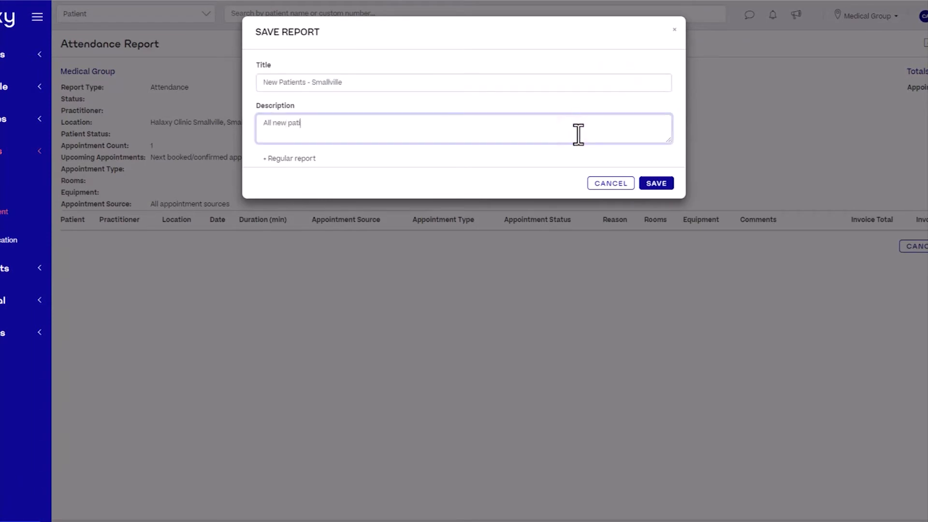
type("ents at Smallville clinic")
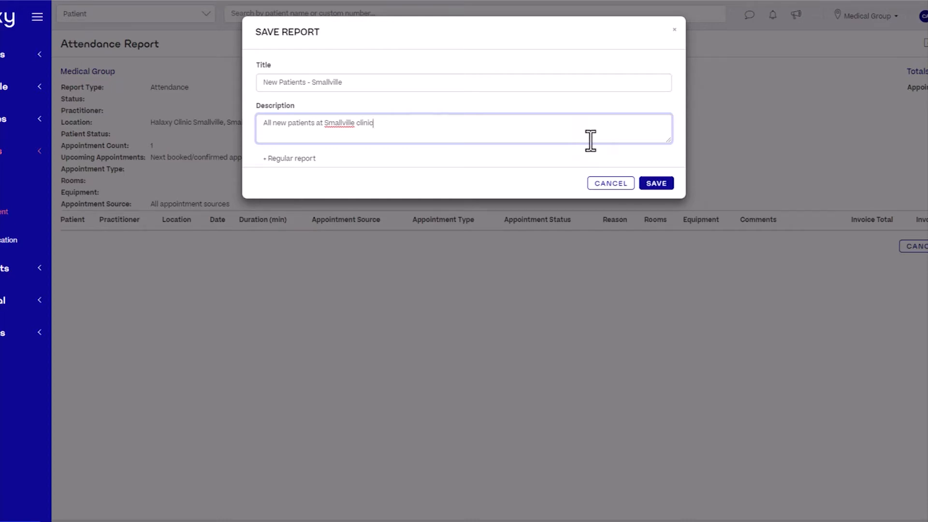
left_click(655, 183)
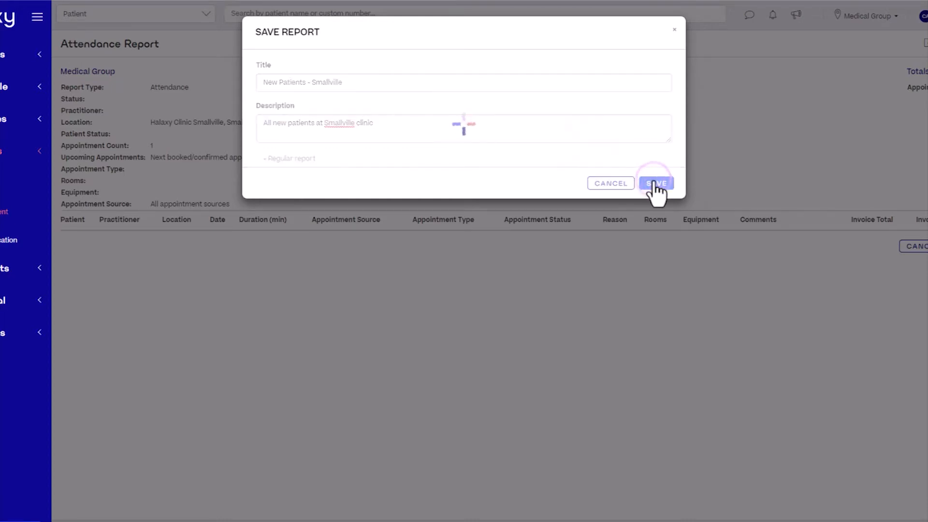
left_click(655, 183)
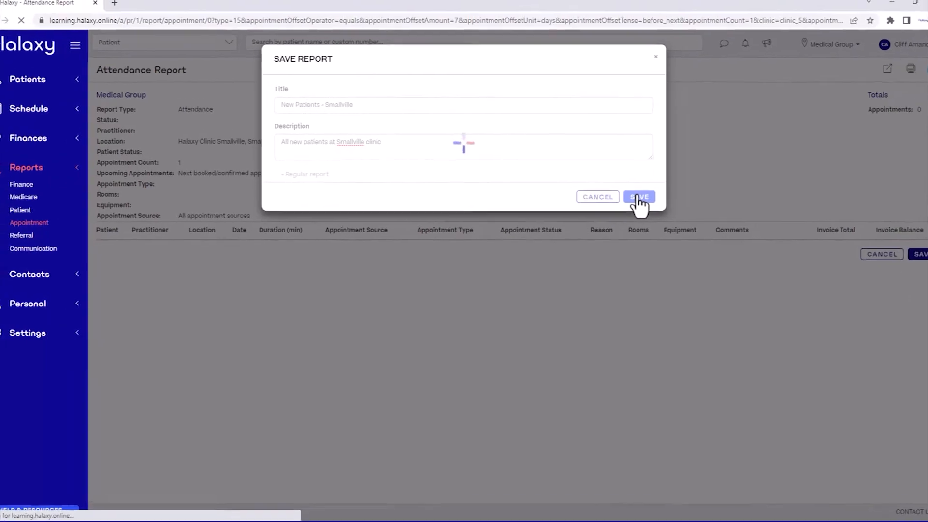
left_click(639, 196)
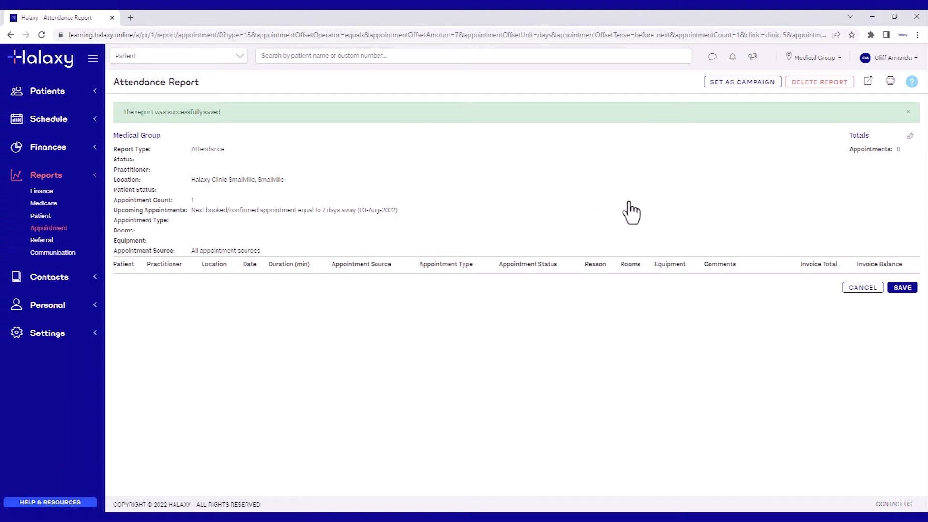
mouse_move(716, 135)
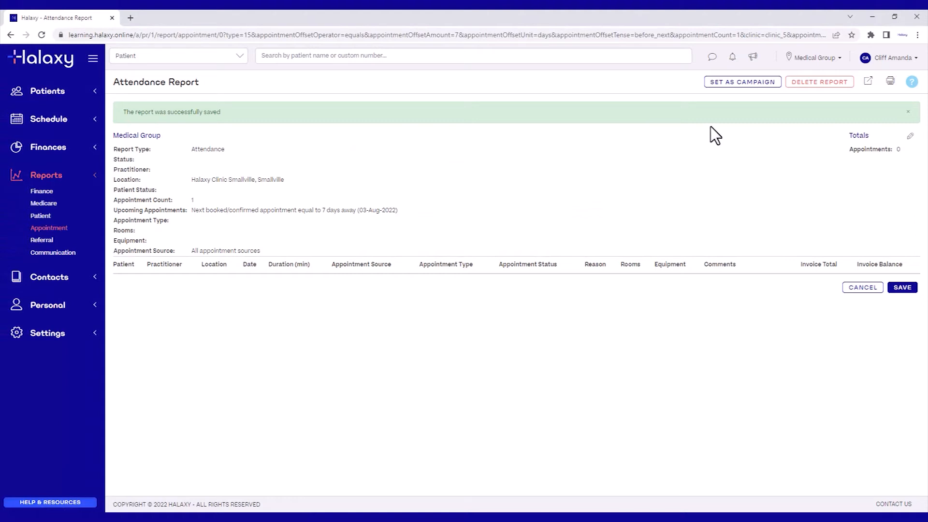
- Set the report as a campaign named 'New Patients - Smallville - Intake Form' sending at 11:59
left_click(741, 82)
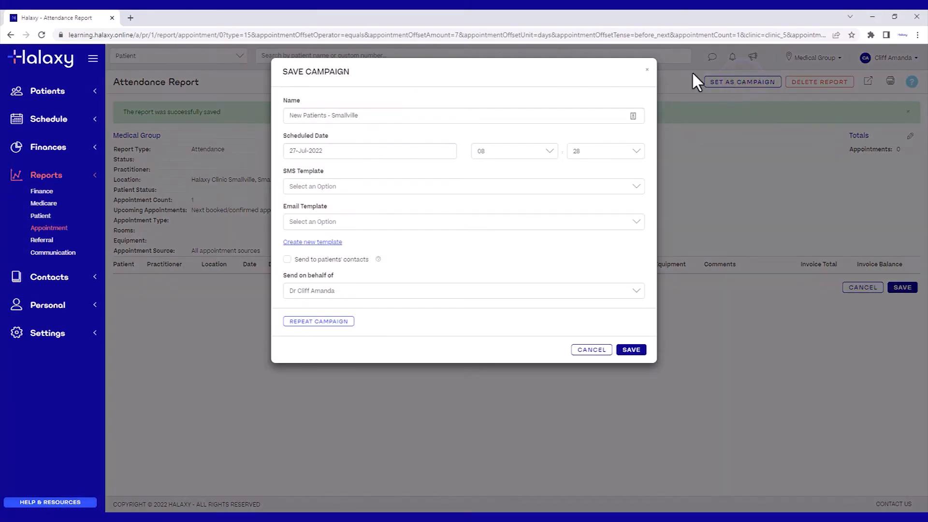
type("- Intake")
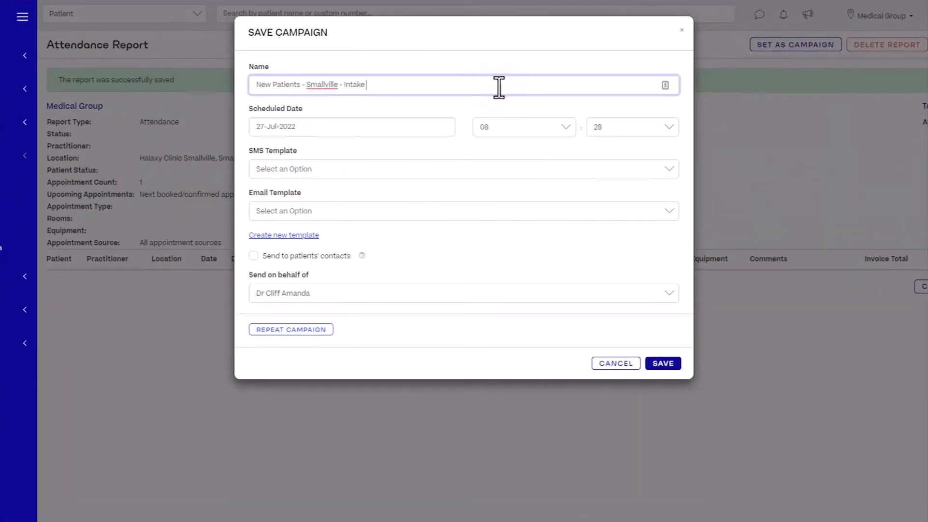
left_click(521, 127)
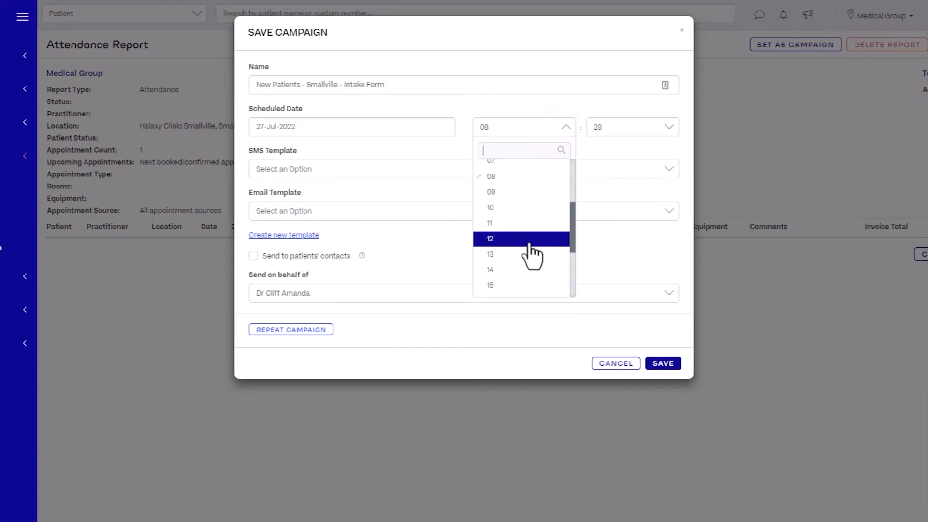
left_click(491, 224)
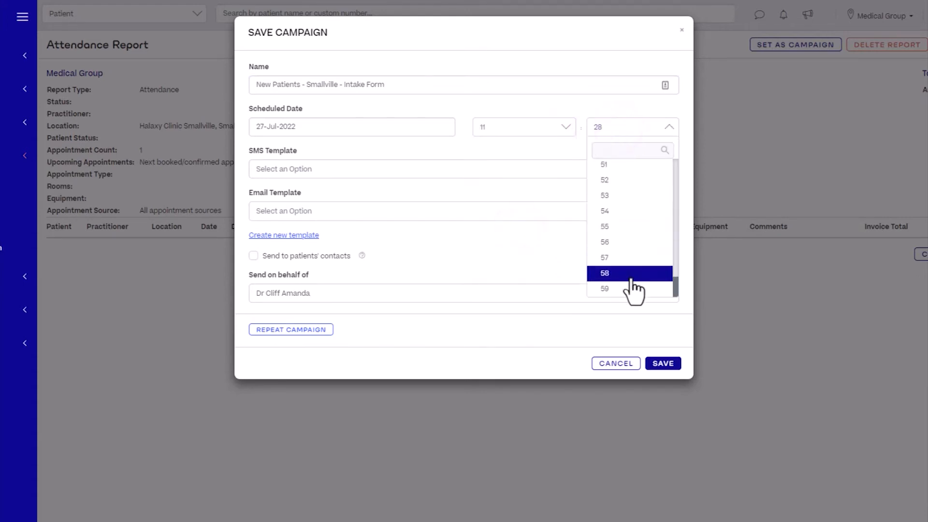
left_click(605, 288)
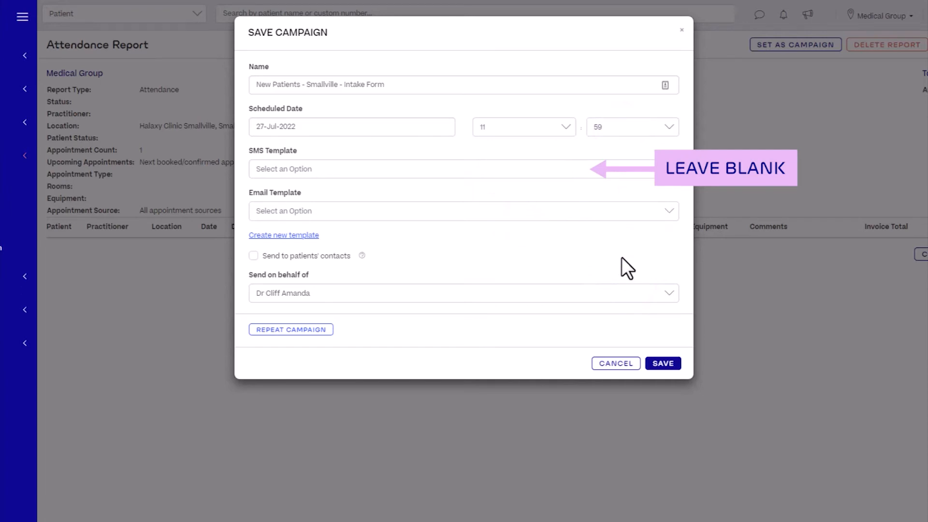
left_click(668, 211)
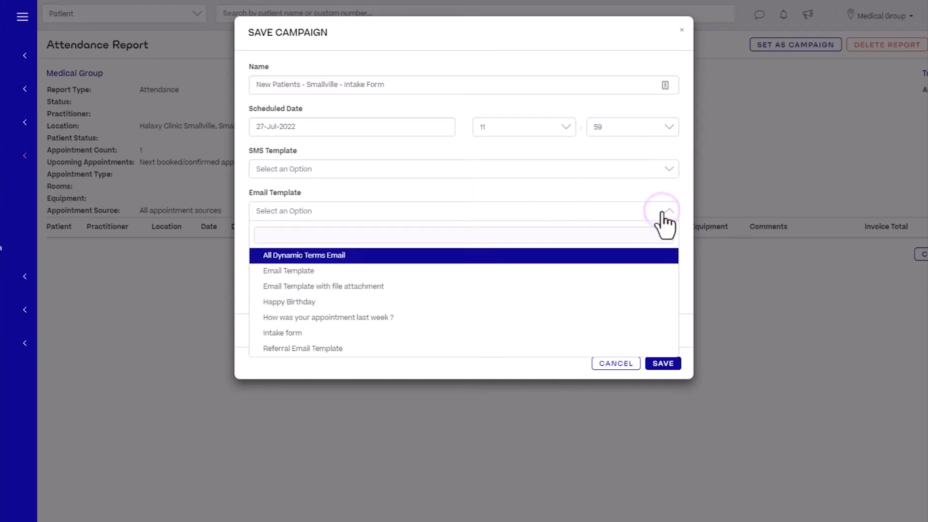
- Use the Intake form email template with the Smallville - New Patients intake form, then enable repeating
left_click(282, 332)
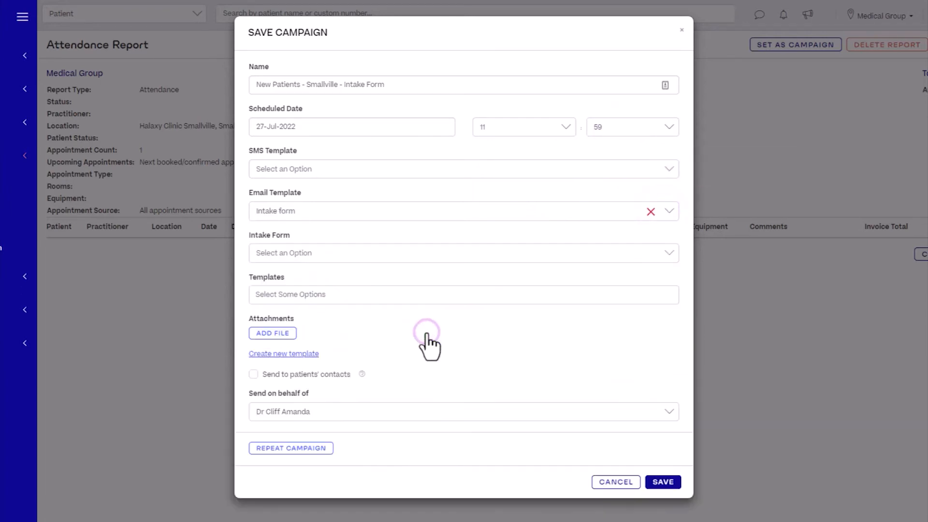
mouse_move(568, 263)
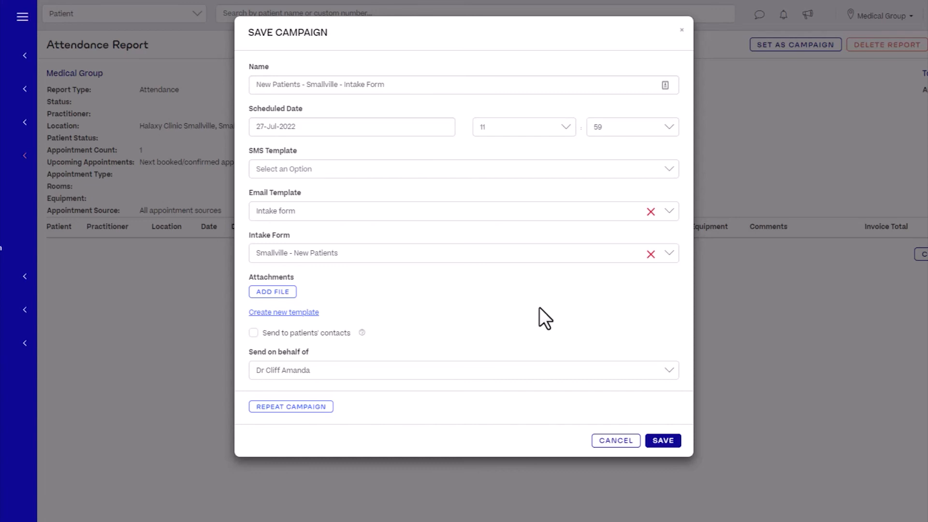
mouse_move(539, 320)
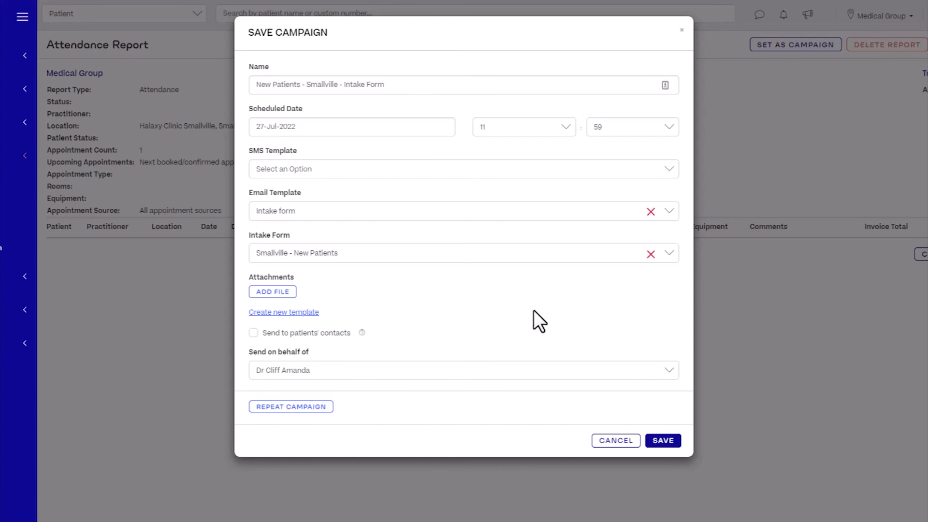
left_click(291, 407)
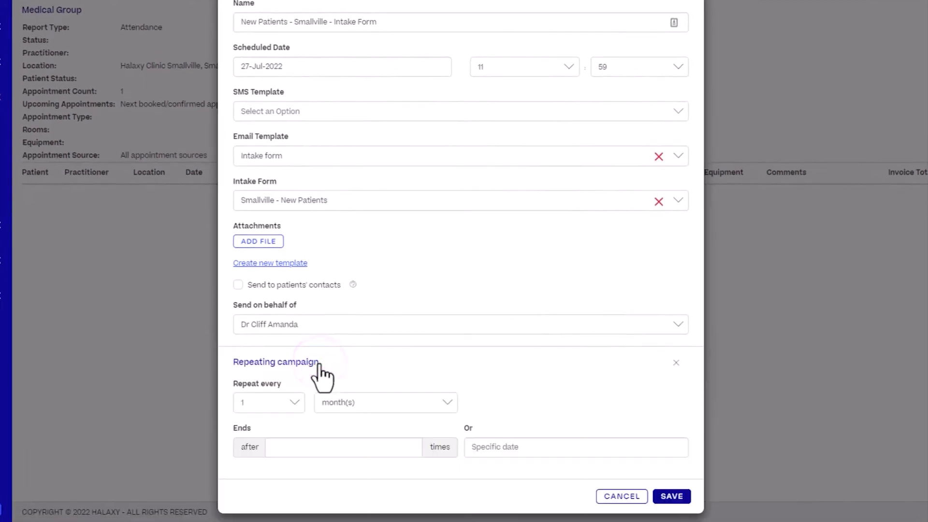
- Set the campaign to repeat every 1 day and save it
left_click(385, 402)
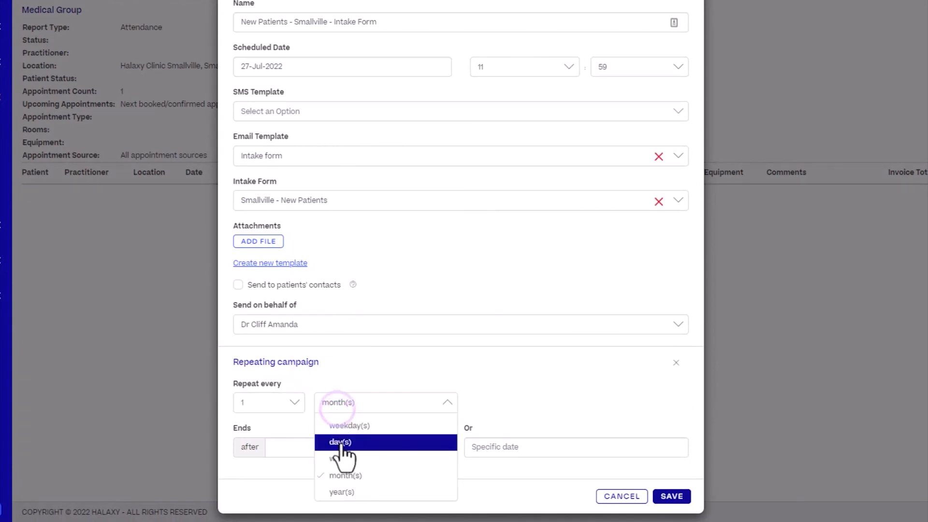
left_click(340, 442)
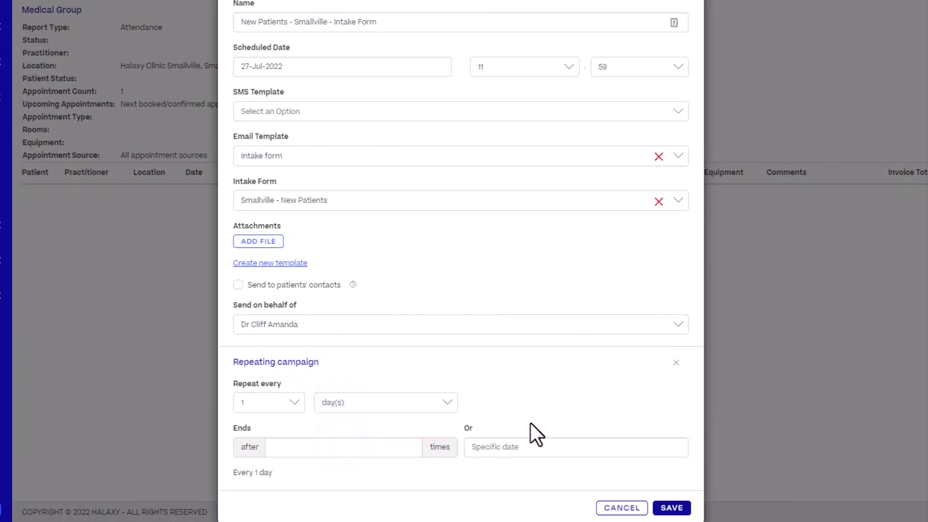
left_click(671, 507)
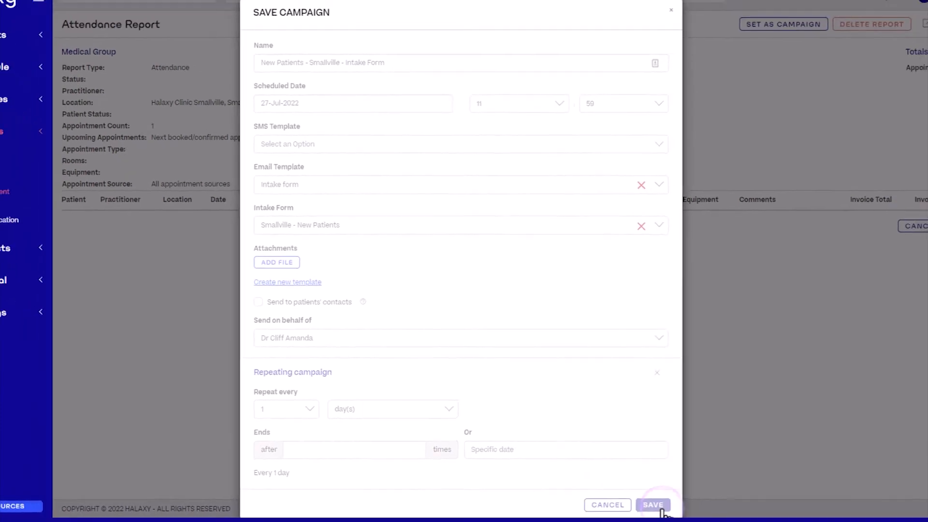
left_click(653, 505)
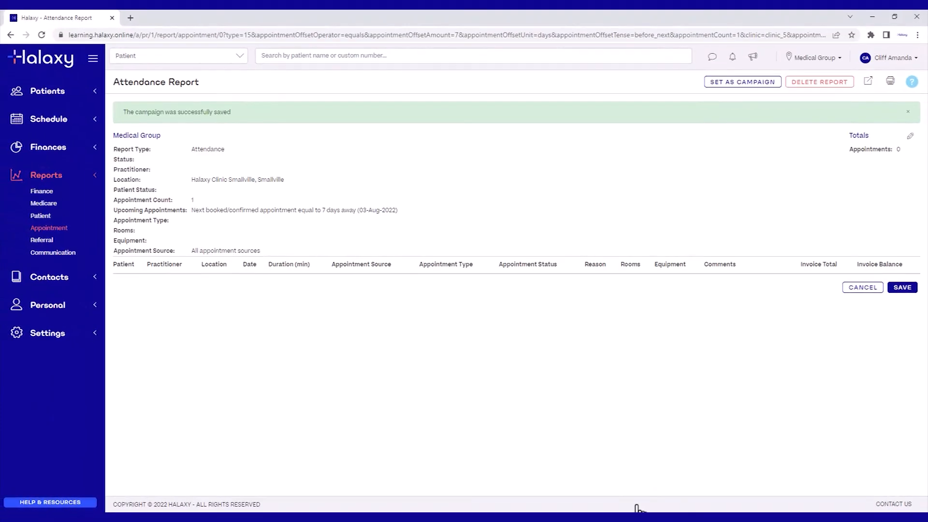